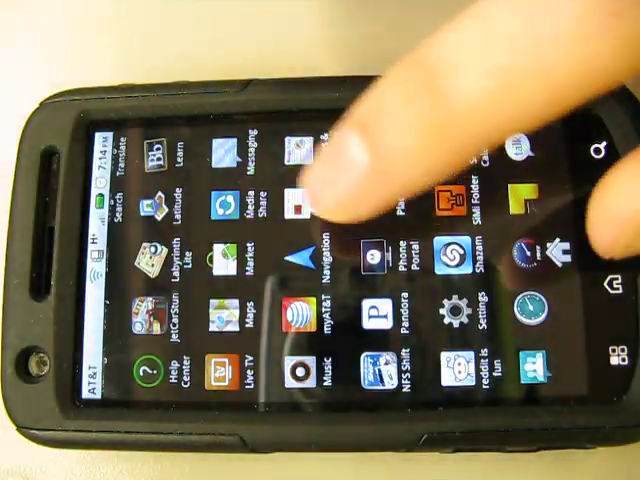
scroll("left", 3)
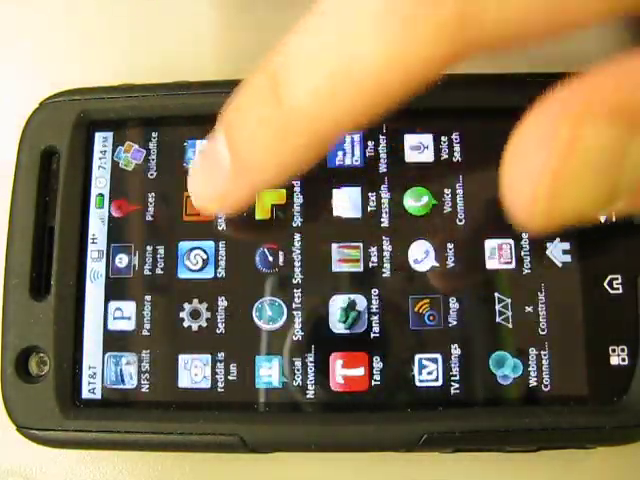
scroll("left", 3)
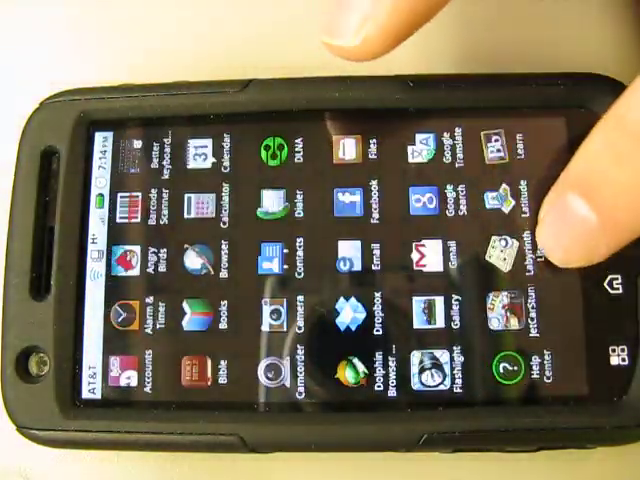